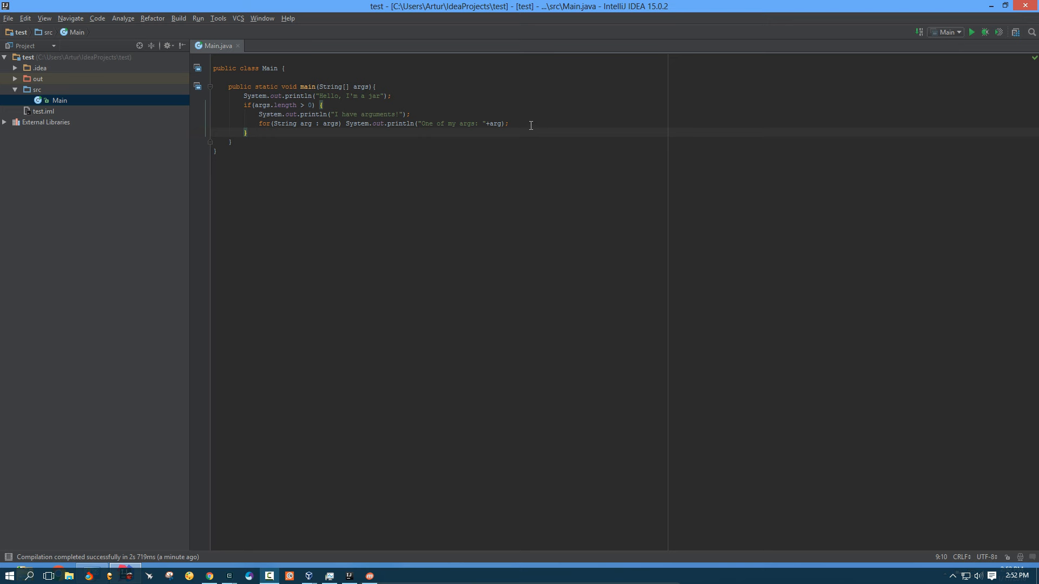
mouse_move(519, 128)
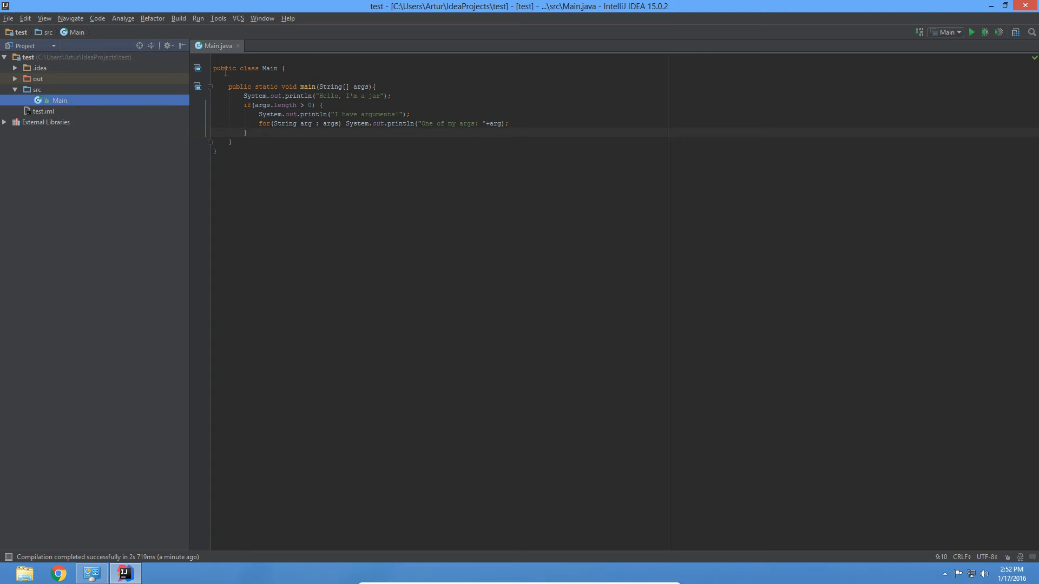
mouse_move(306, 87)
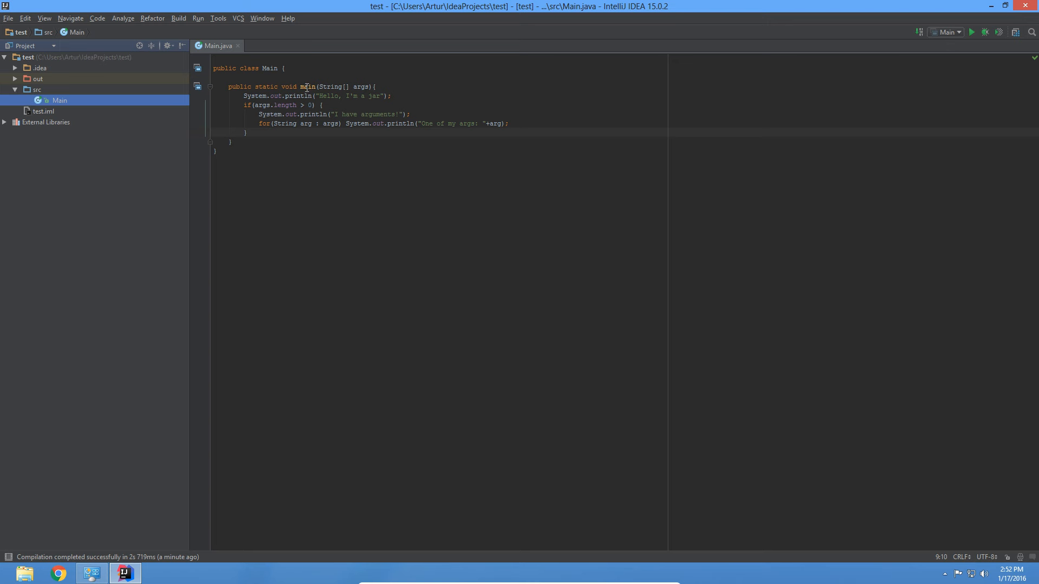
mouse_move(312, 98)
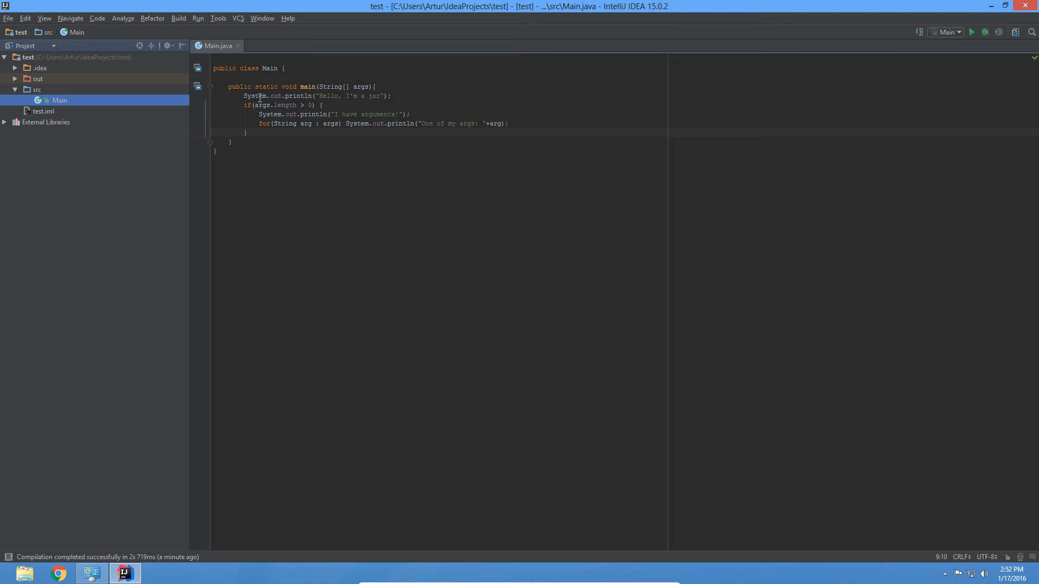
mouse_move(374, 97)
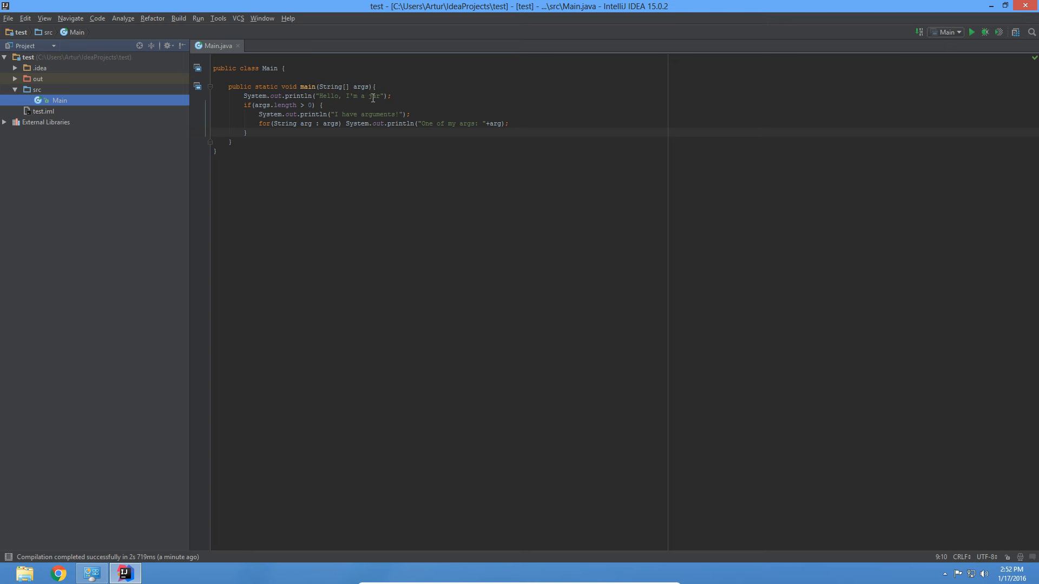
mouse_move(471, 124)
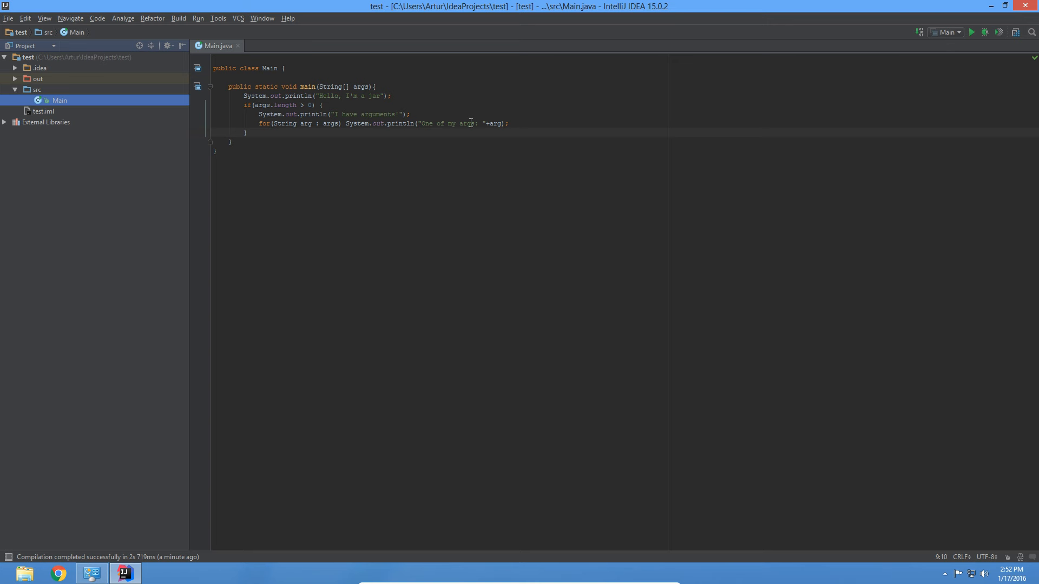
mouse_move(573, 117)
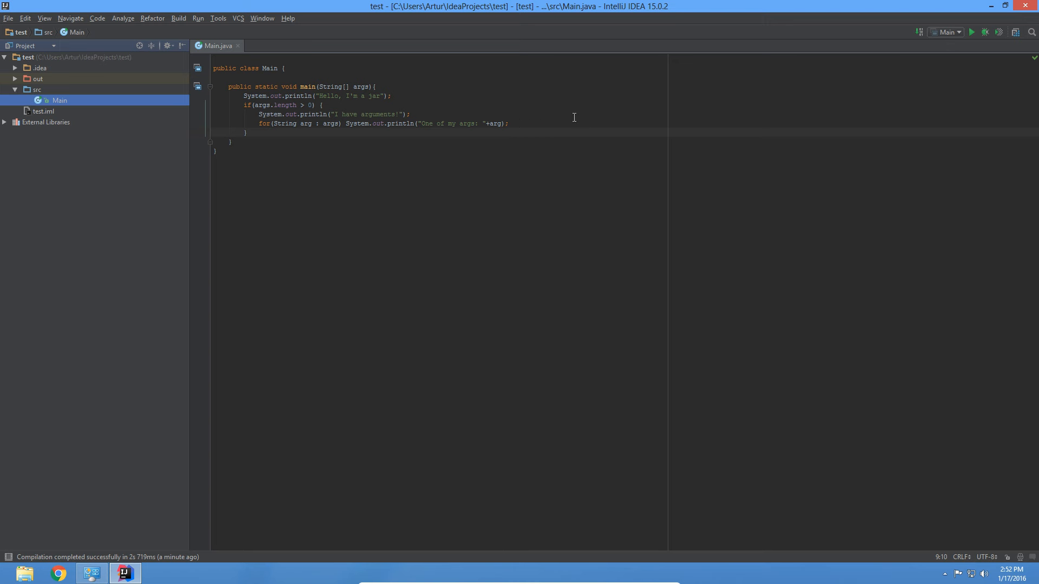
mouse_move(170, 55)
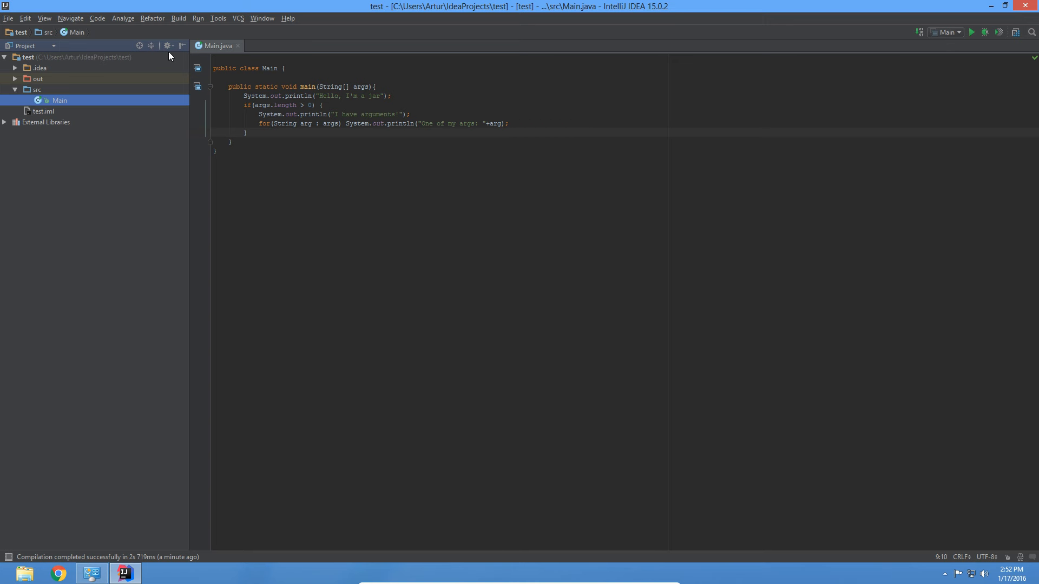
mouse_move(9, 19)
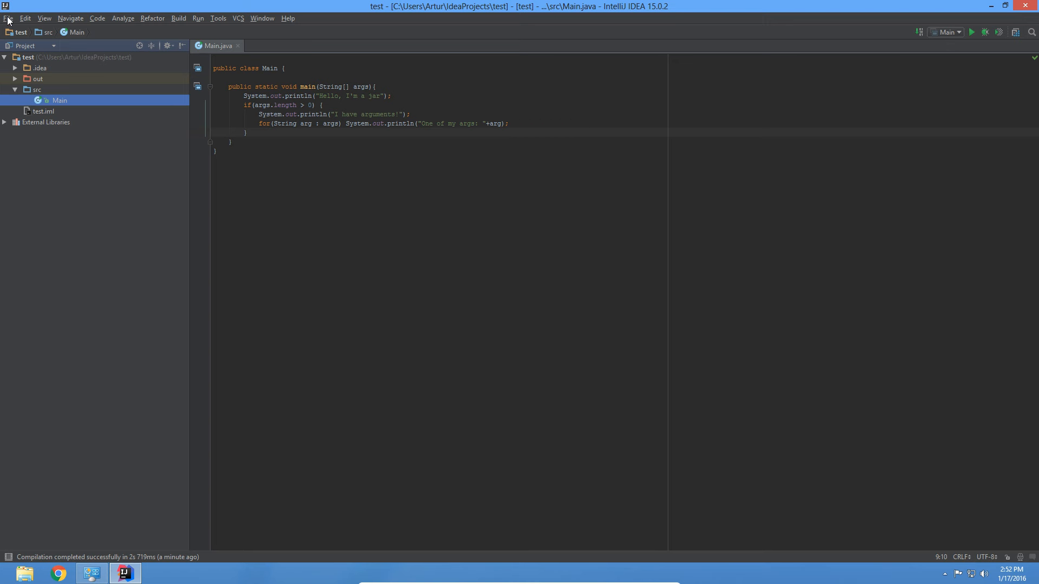
Step: Reach the Artifacts page of the Project Structure settings
click(10, 19)
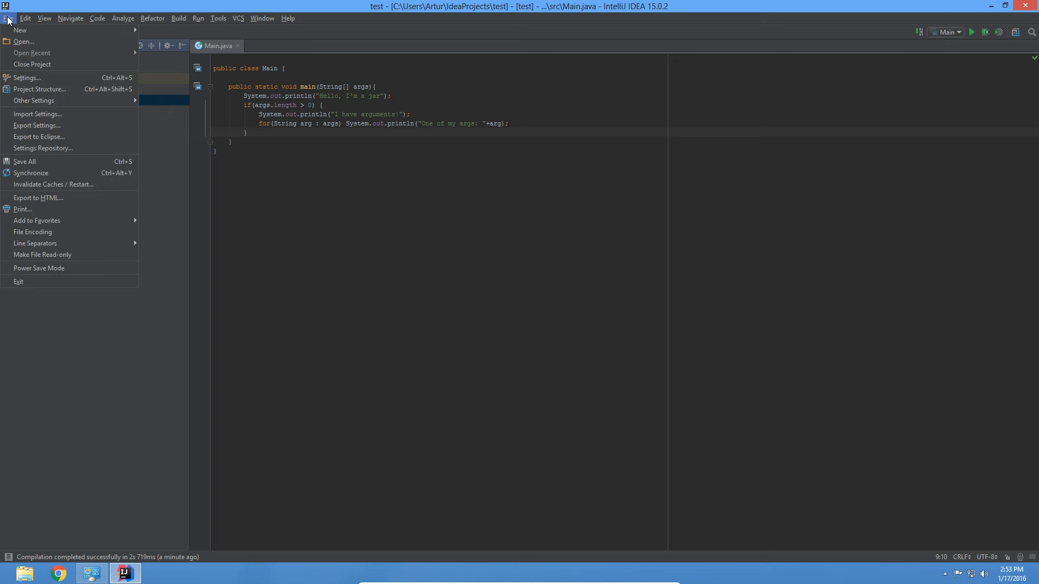
mouse_move(39, 89)
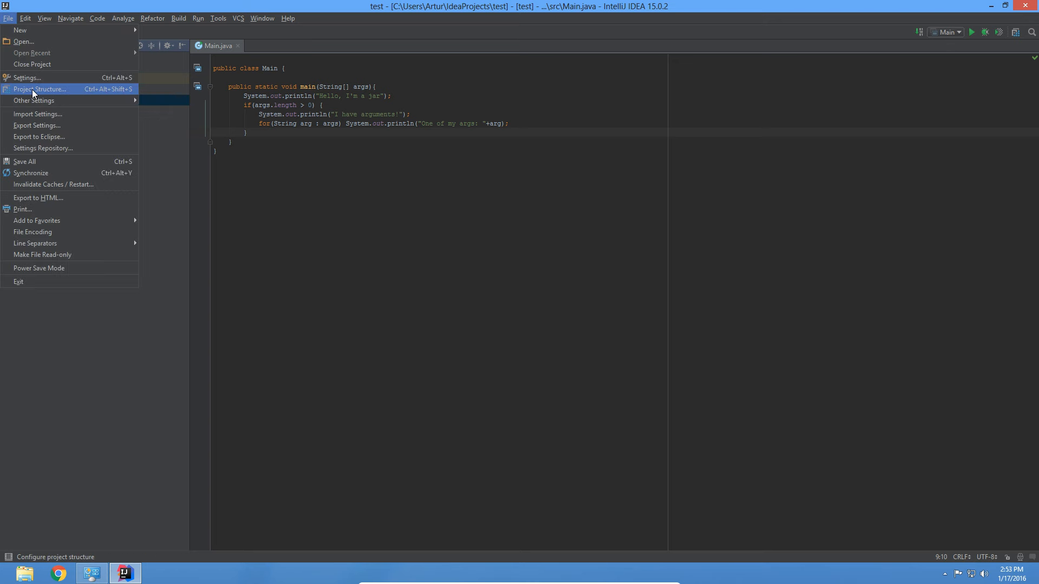
mouse_move(1014, 33)
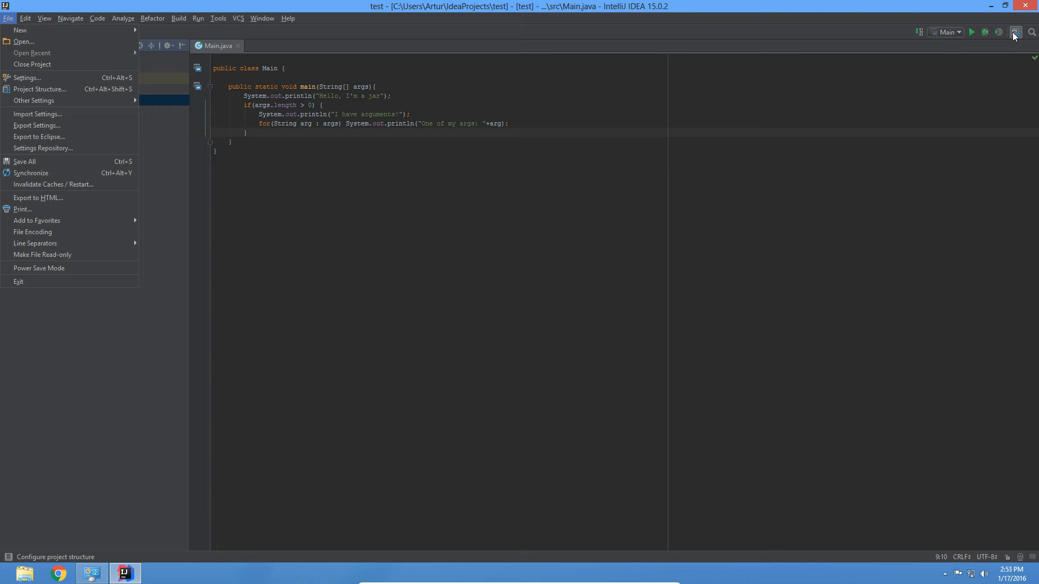
click(39, 89)
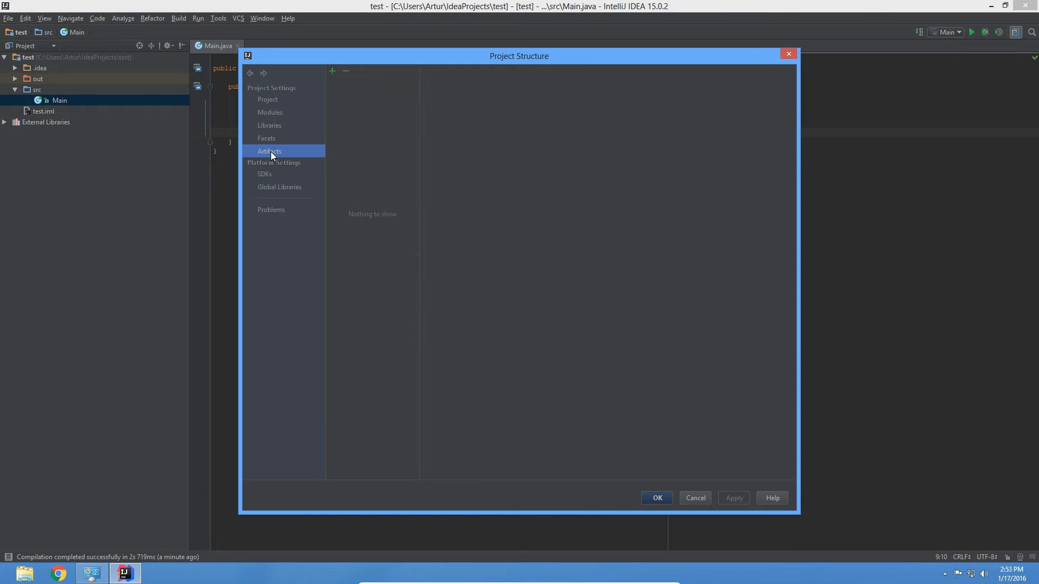
click(332, 72)
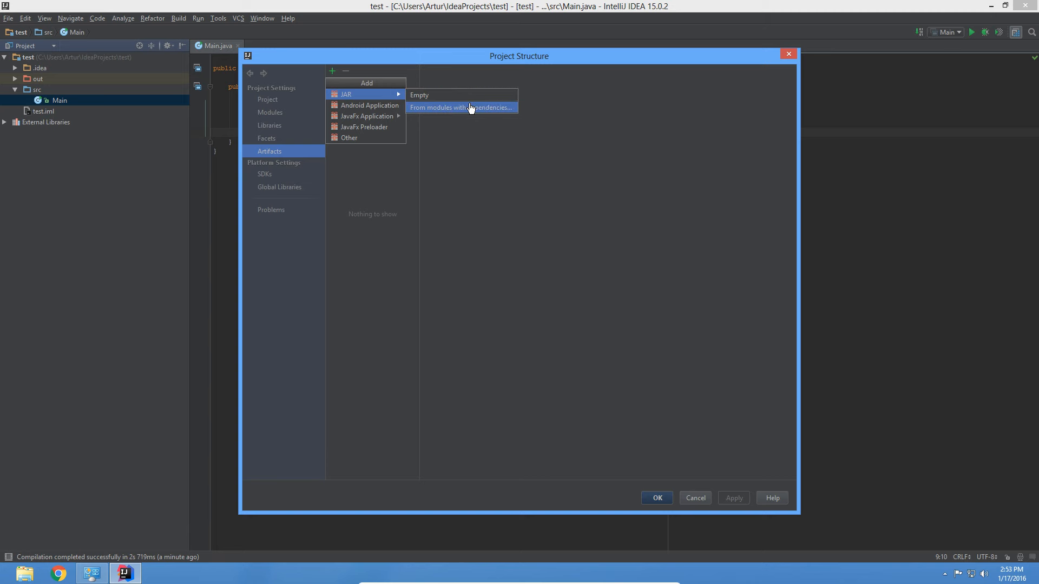
Step: Add a JAR artifact from modules with dependencies with Main as main class and save it
click(459, 107)
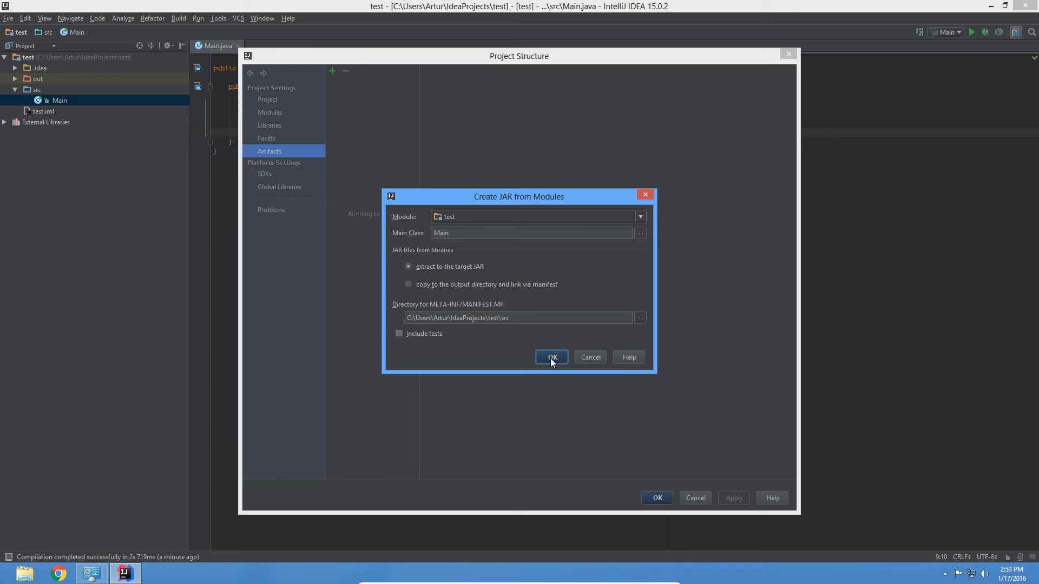
click(550, 357)
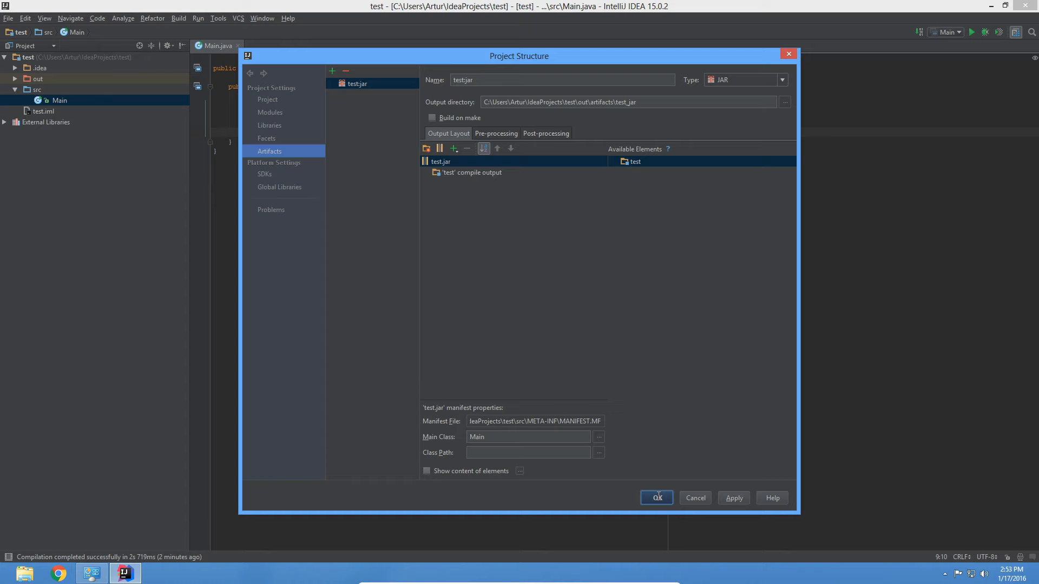
click(656, 497)
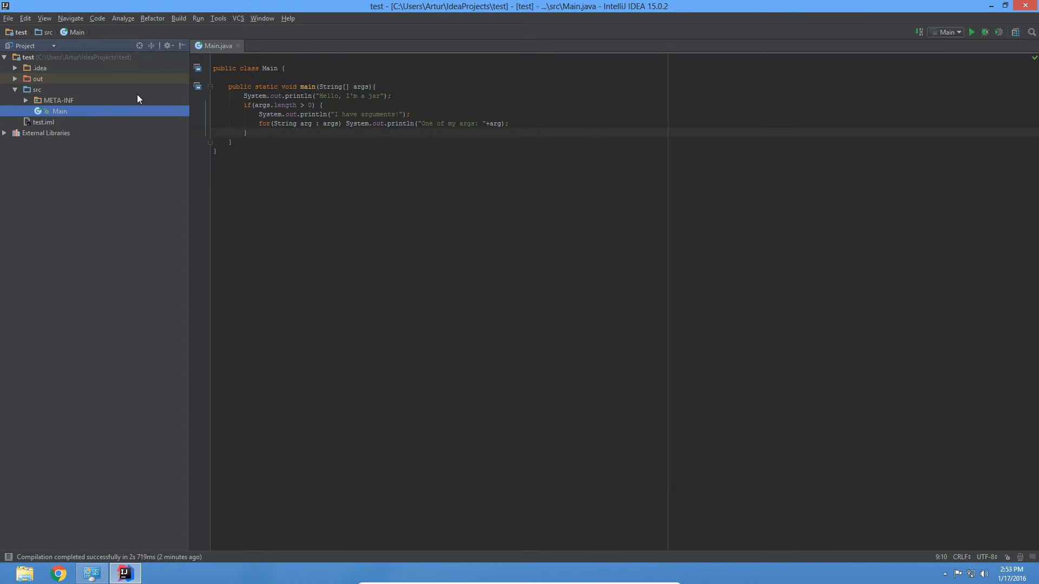
mouse_move(299, 123)
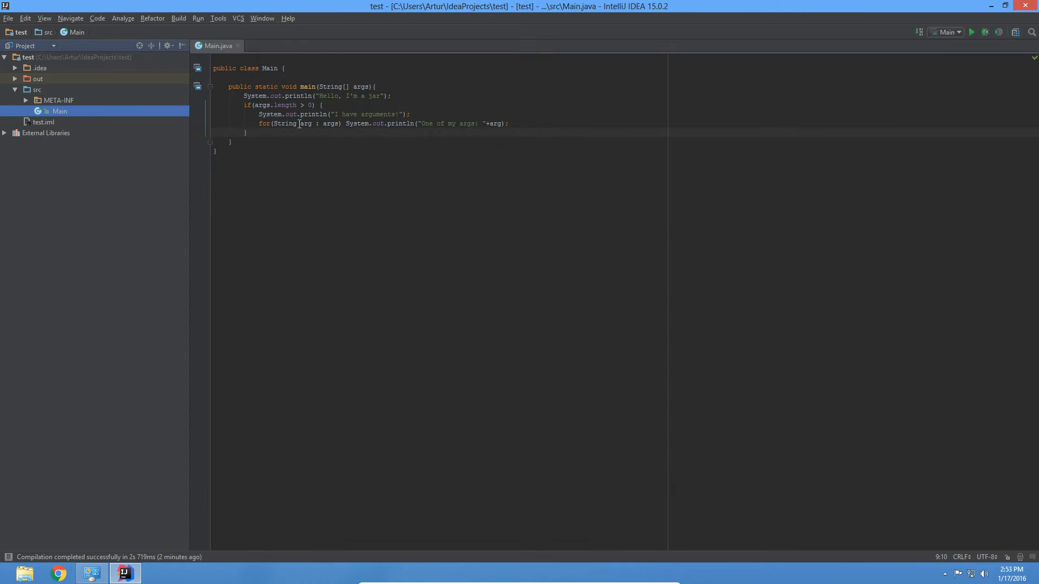
Step: Build the project's artifacts so test.jar is generated and compilation succeeds
click(179, 18)
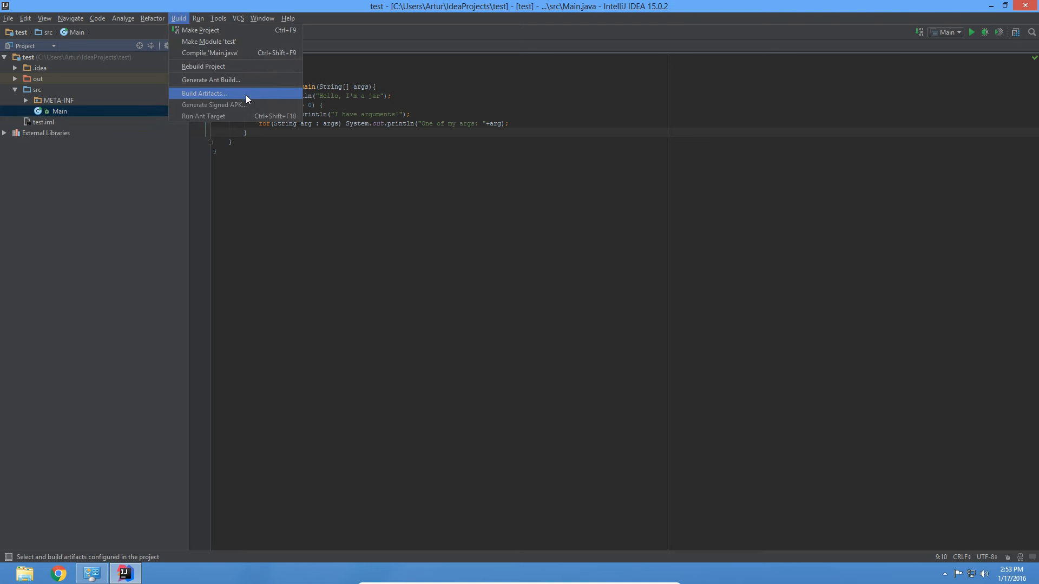
mouse_move(188, 97)
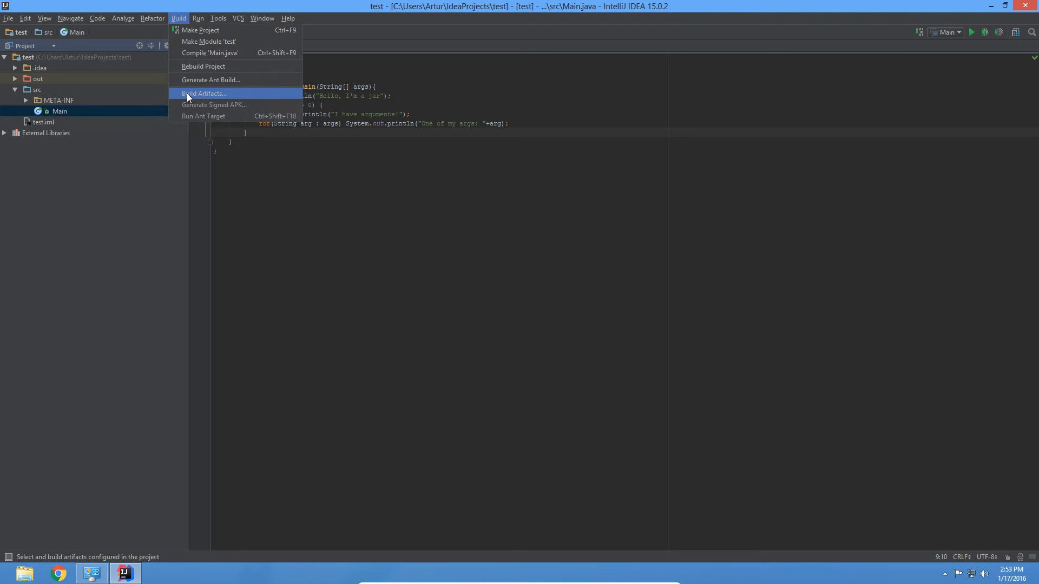
click(205, 93)
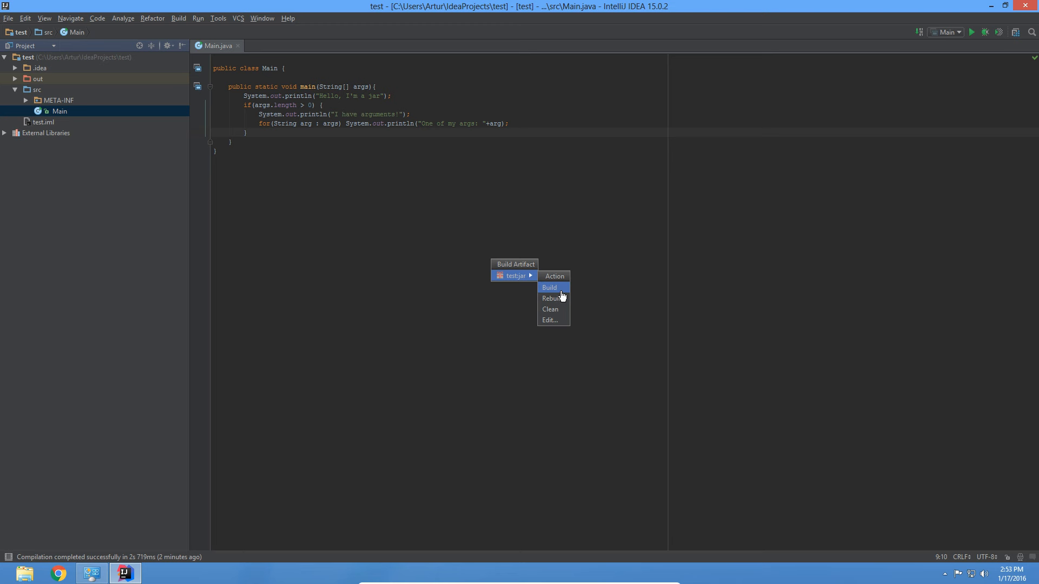
click(550, 287)
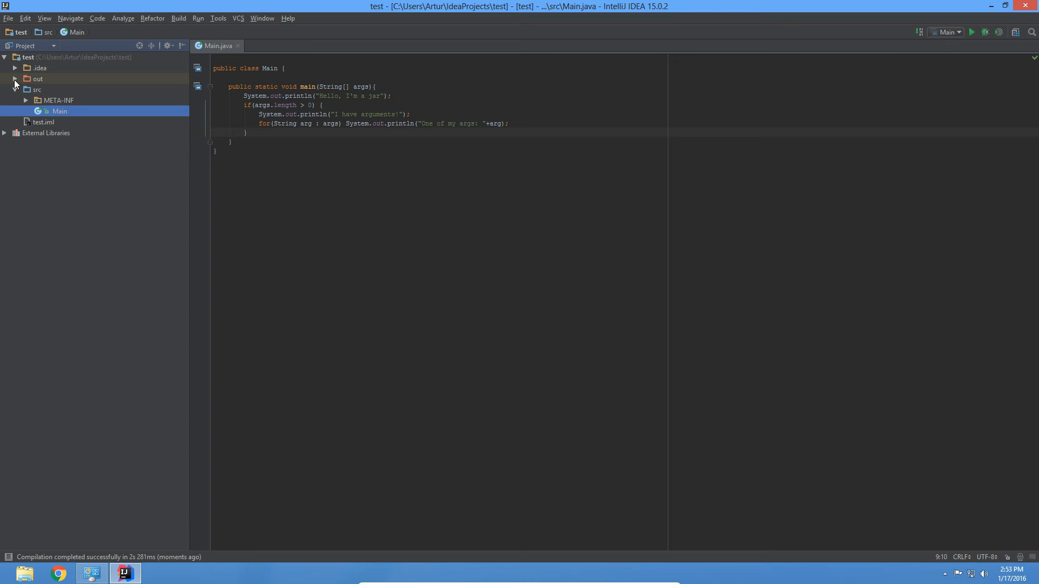
Step: Expand out/artifacts/test_jar and copy the path of the built test.jar
click(14, 79)
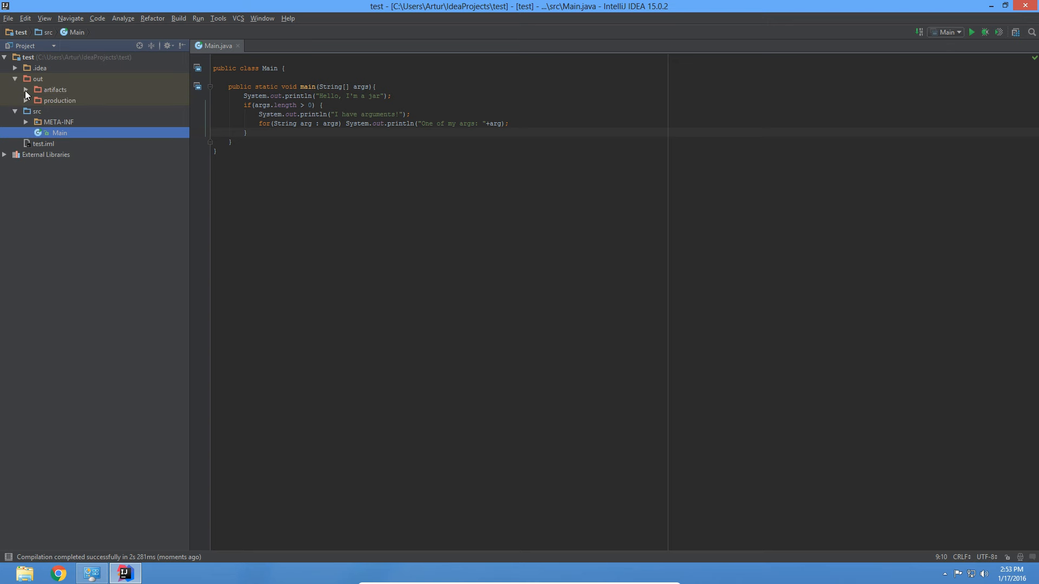
click(25, 90)
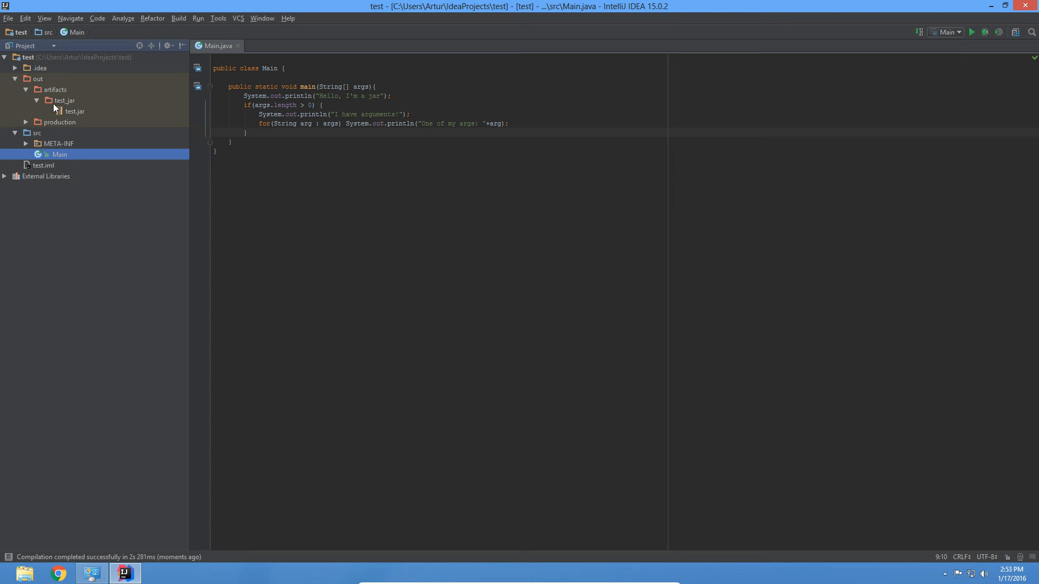
mouse_move(73, 108)
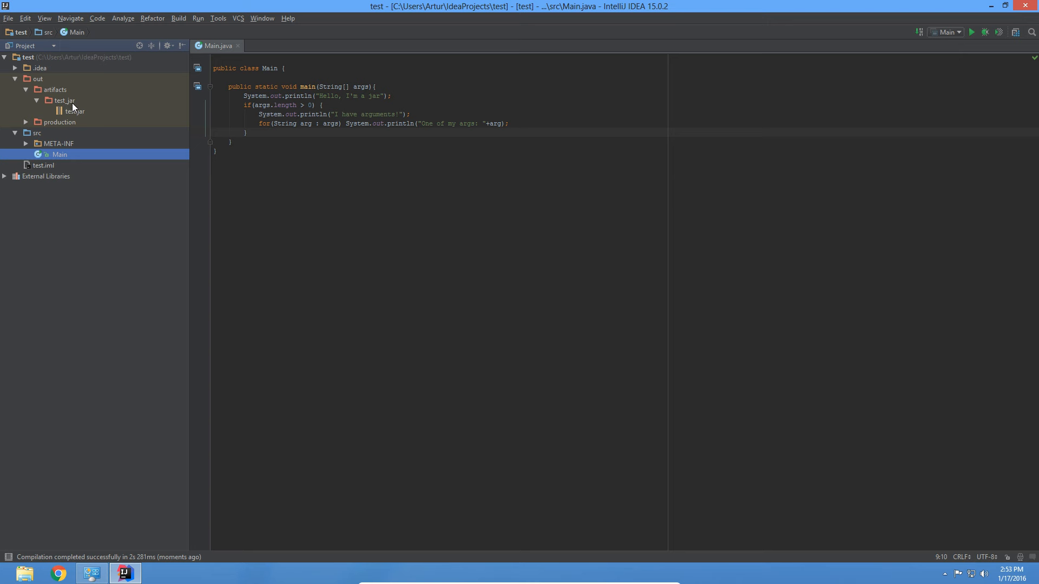
click(75, 110)
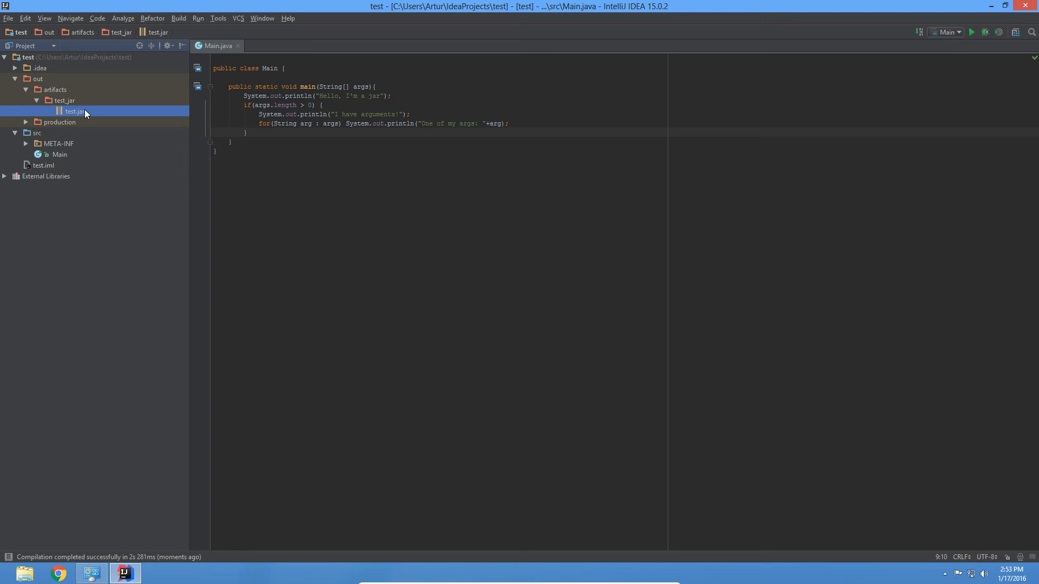
right_click(73, 111)
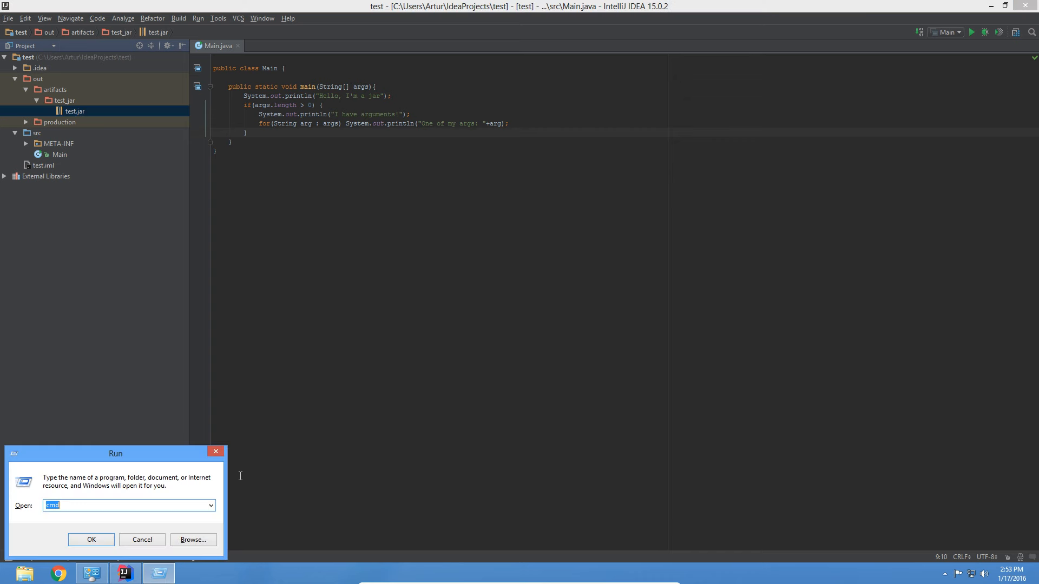
Step: Enter a java -jar command with the pasted test.jar path and arguments par1 par2 par3
click(91, 539)
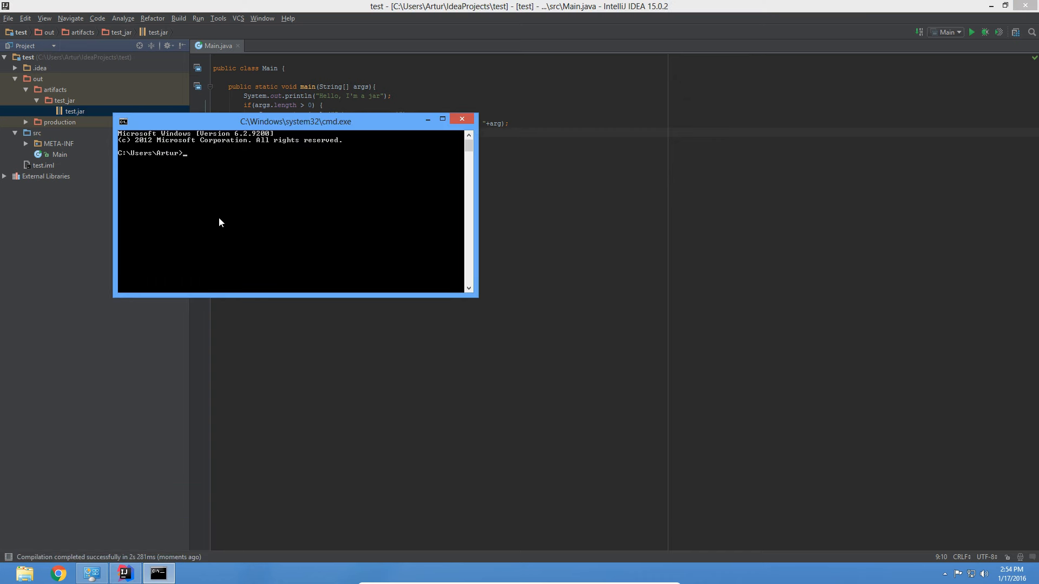
text(java -jar)
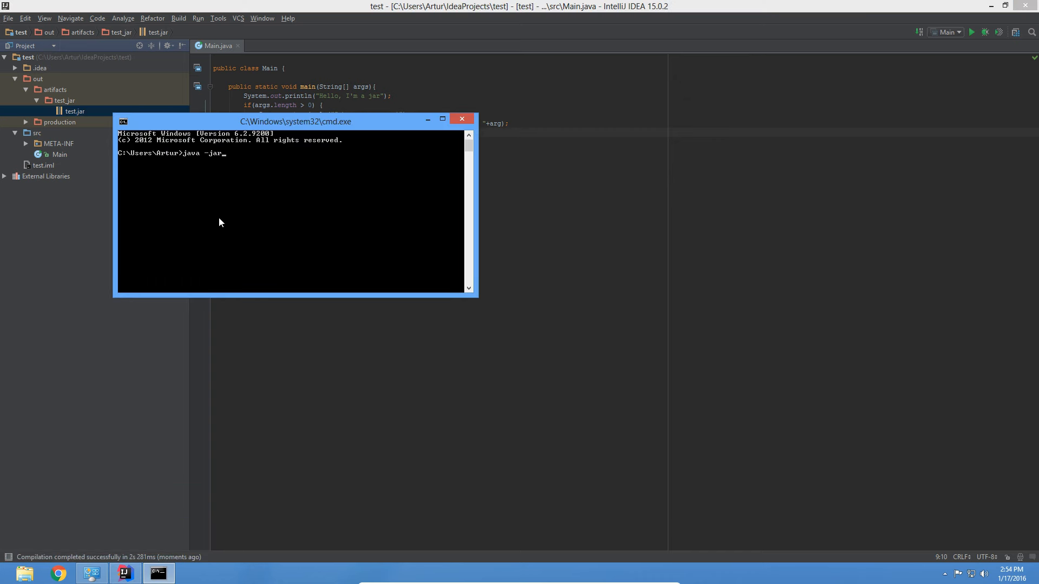
right_click(220, 221)
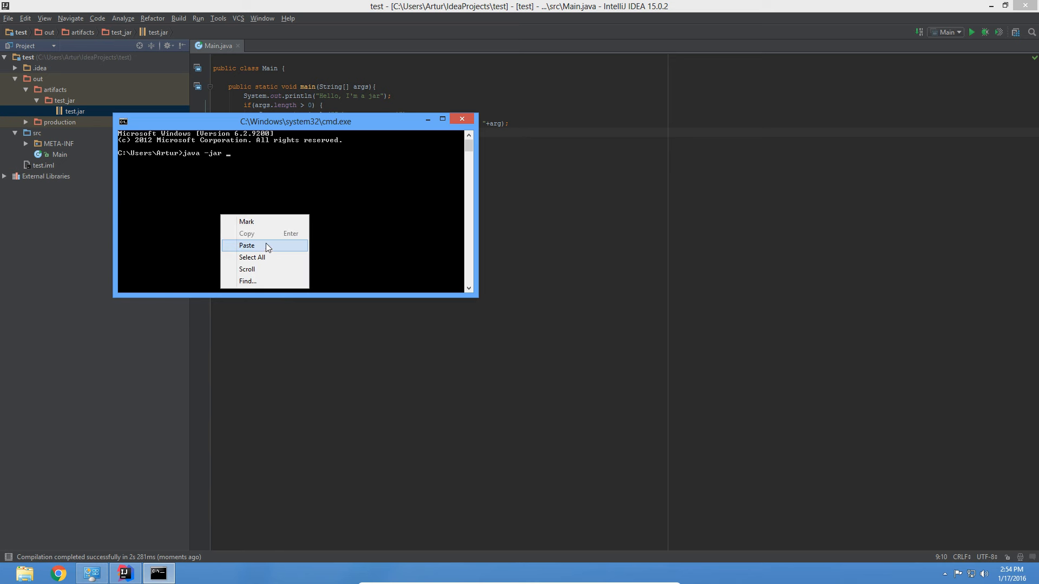
click(246, 245)
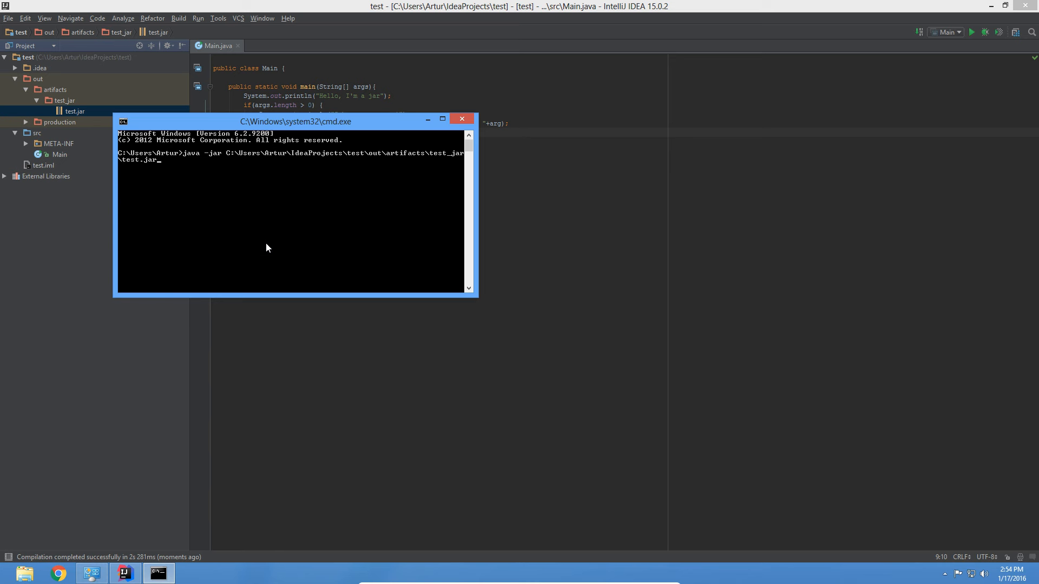
text(par1 par2 par2)
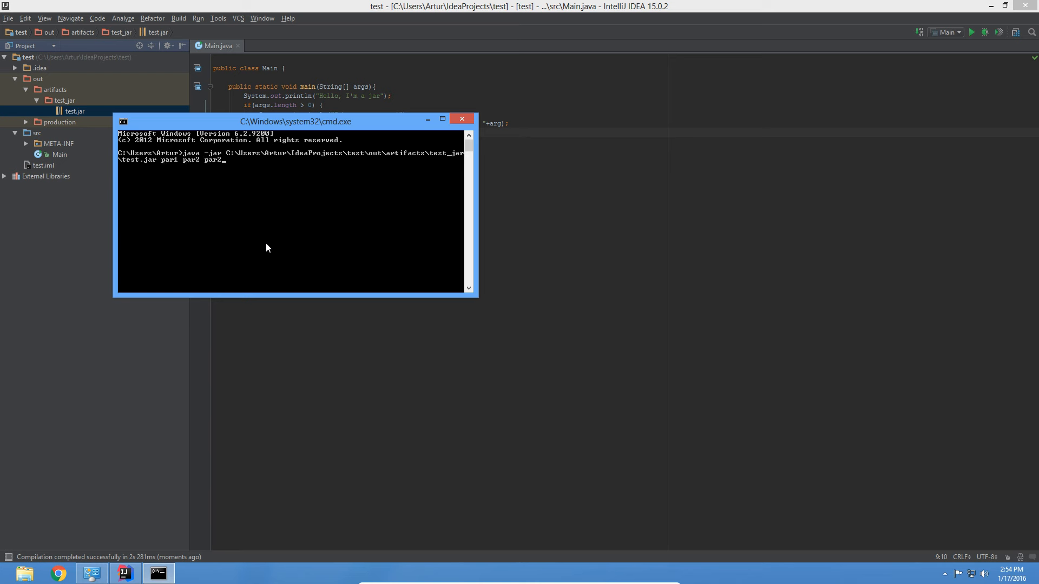
Step: Run the jar to print its greeting and arguments, then exit the console back to Main.java
key(Return)
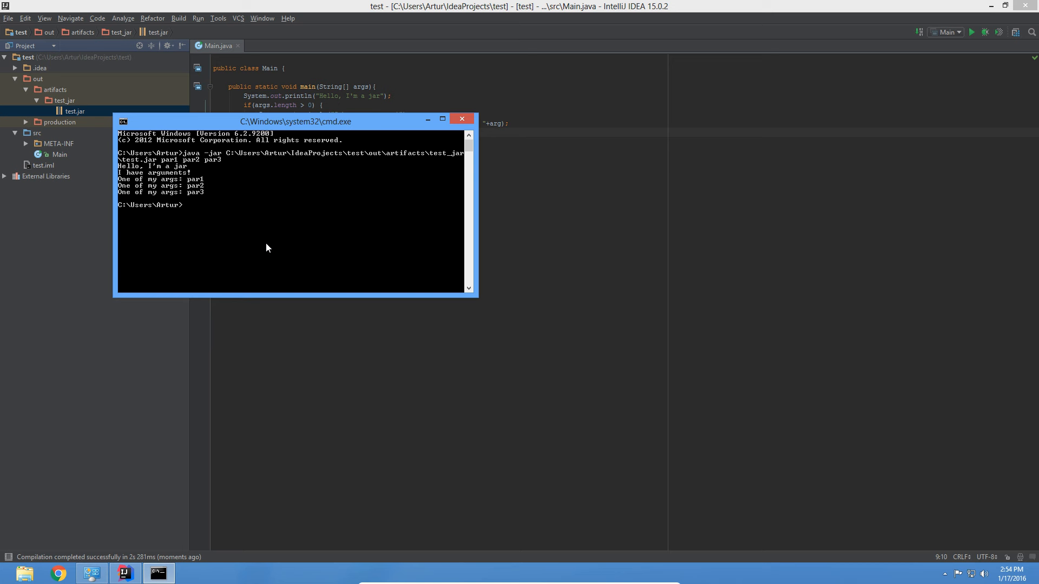
mouse_move(136, 188)
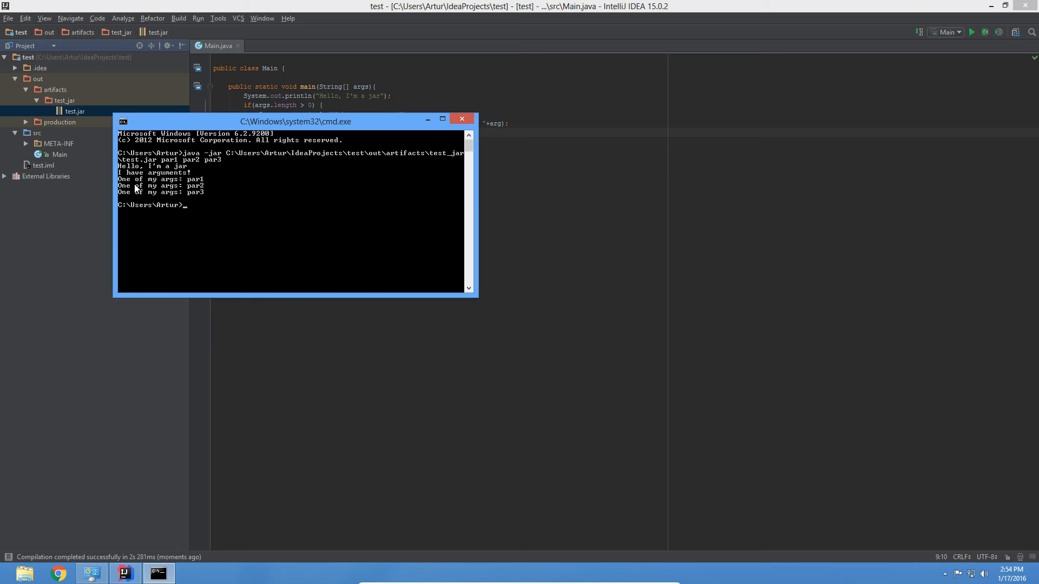
mouse_move(141, 179)
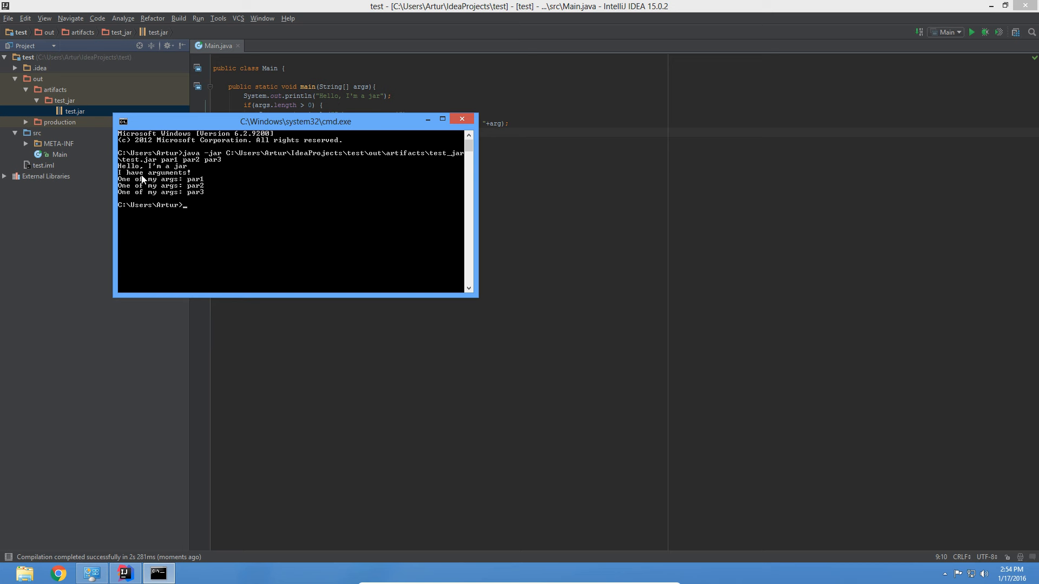
mouse_move(157, 172)
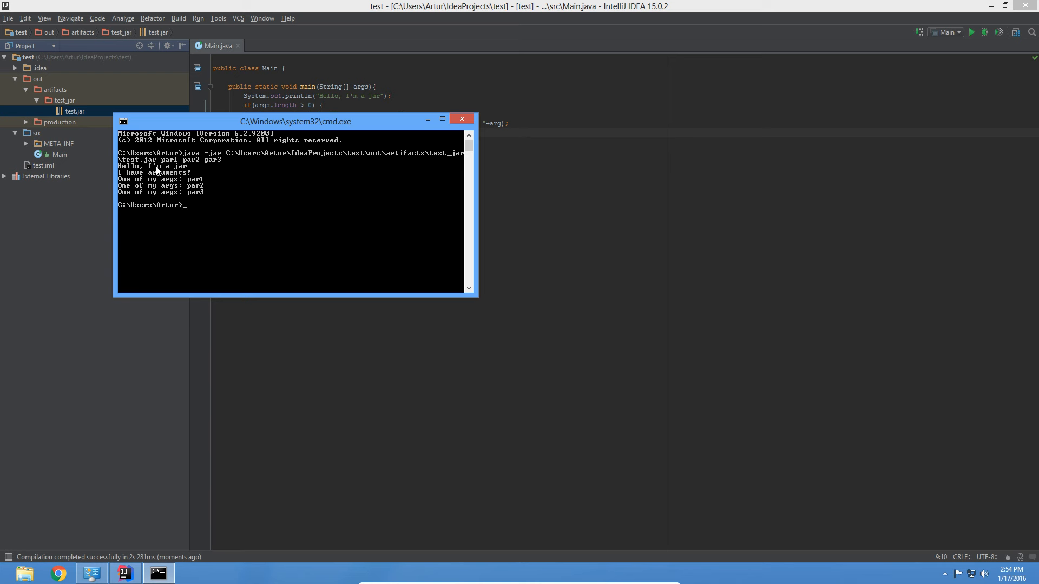
mouse_move(157, 183)
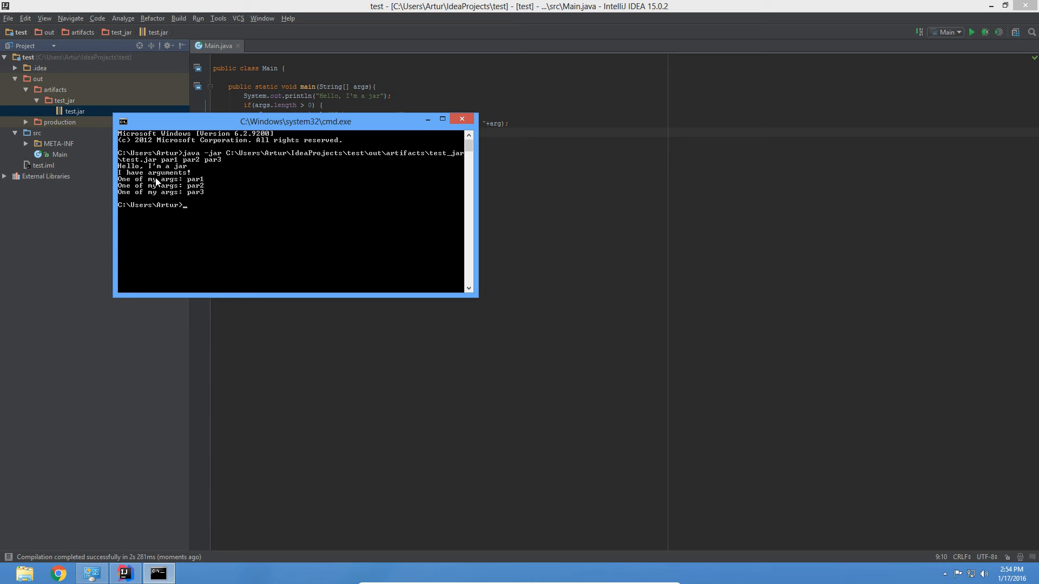
mouse_move(219, 163)
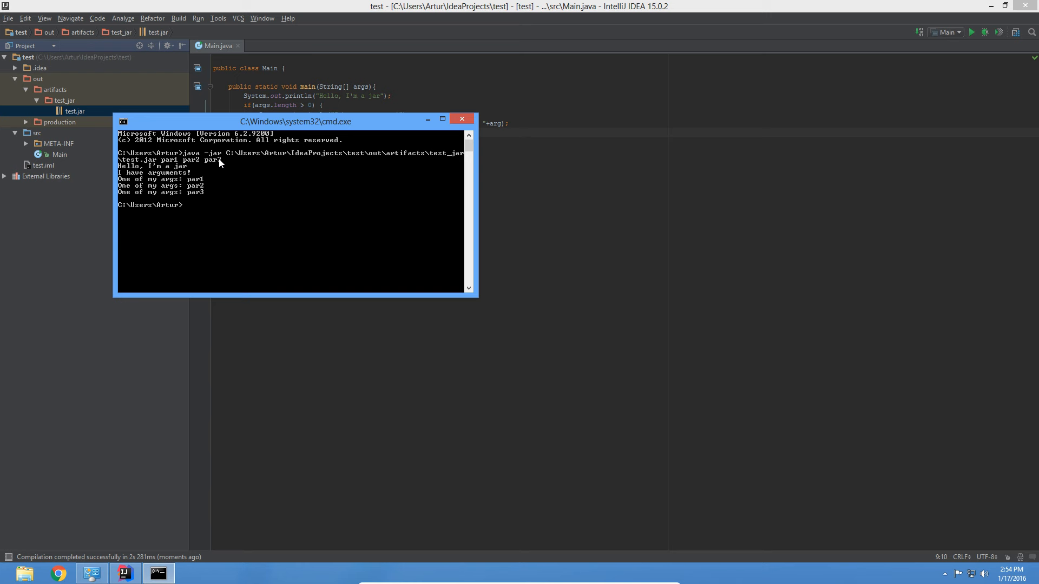
mouse_move(225, 222)
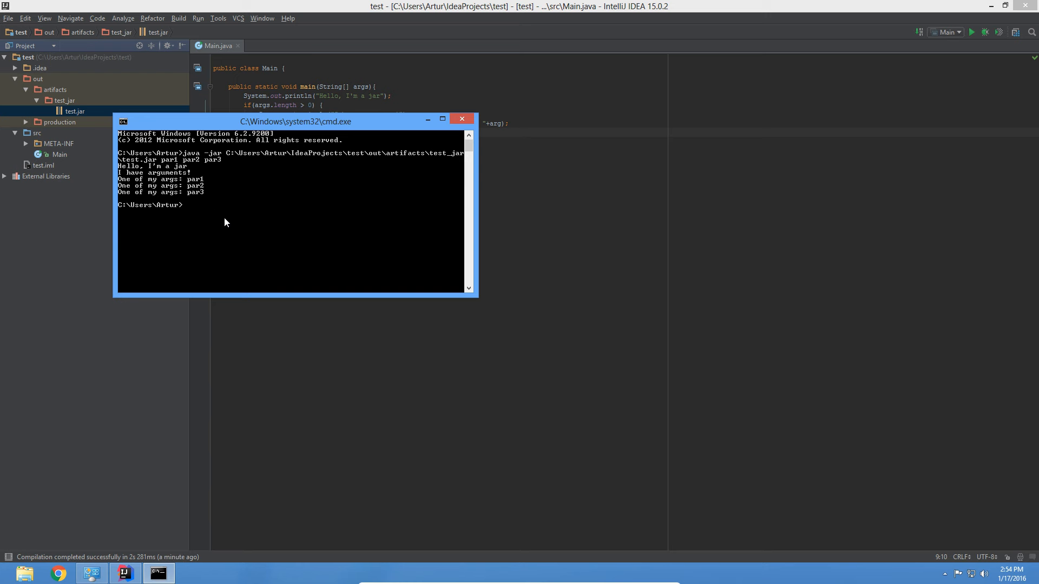
text(exit)
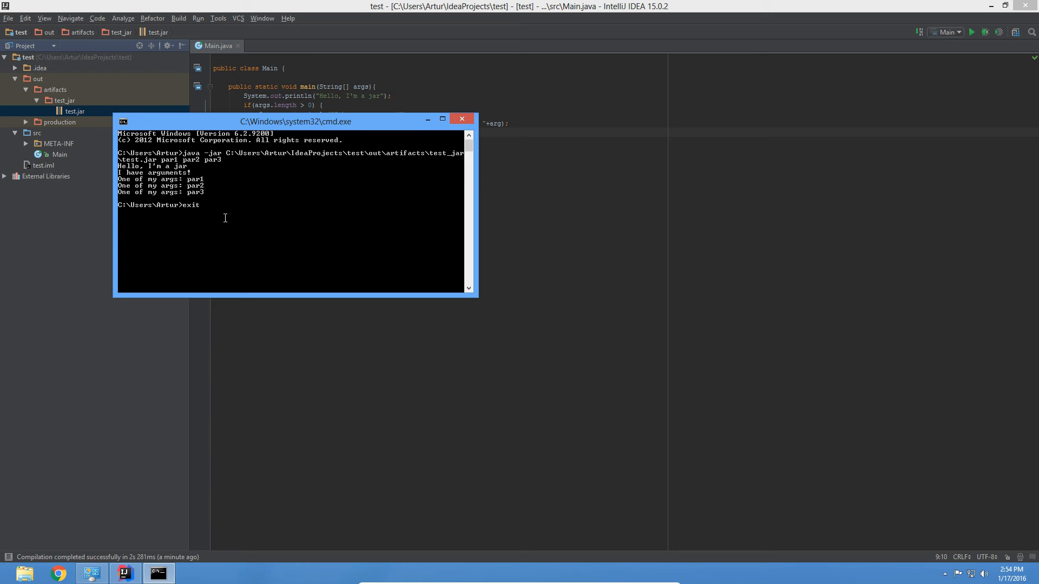
click(462, 119)
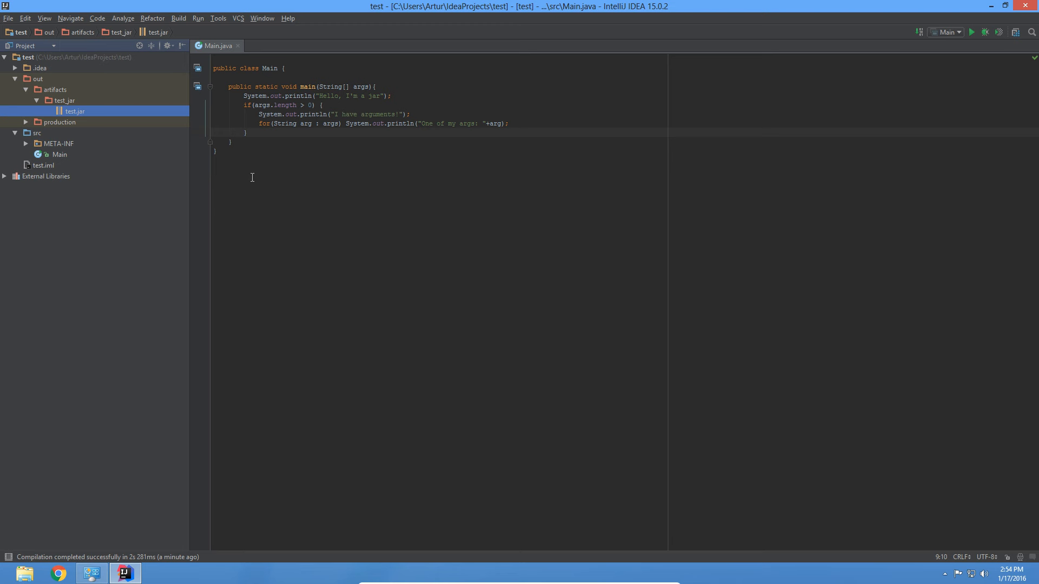